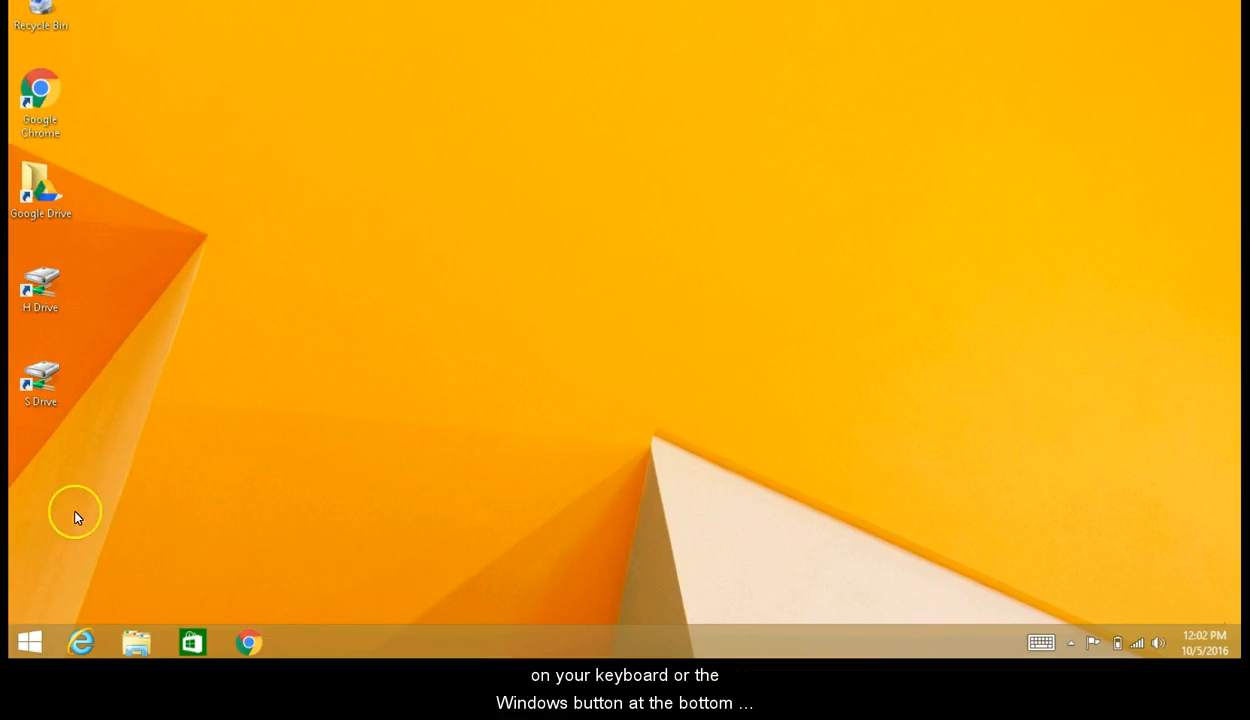
{"action": "mouse_move", "coordinate": [28, 642]}
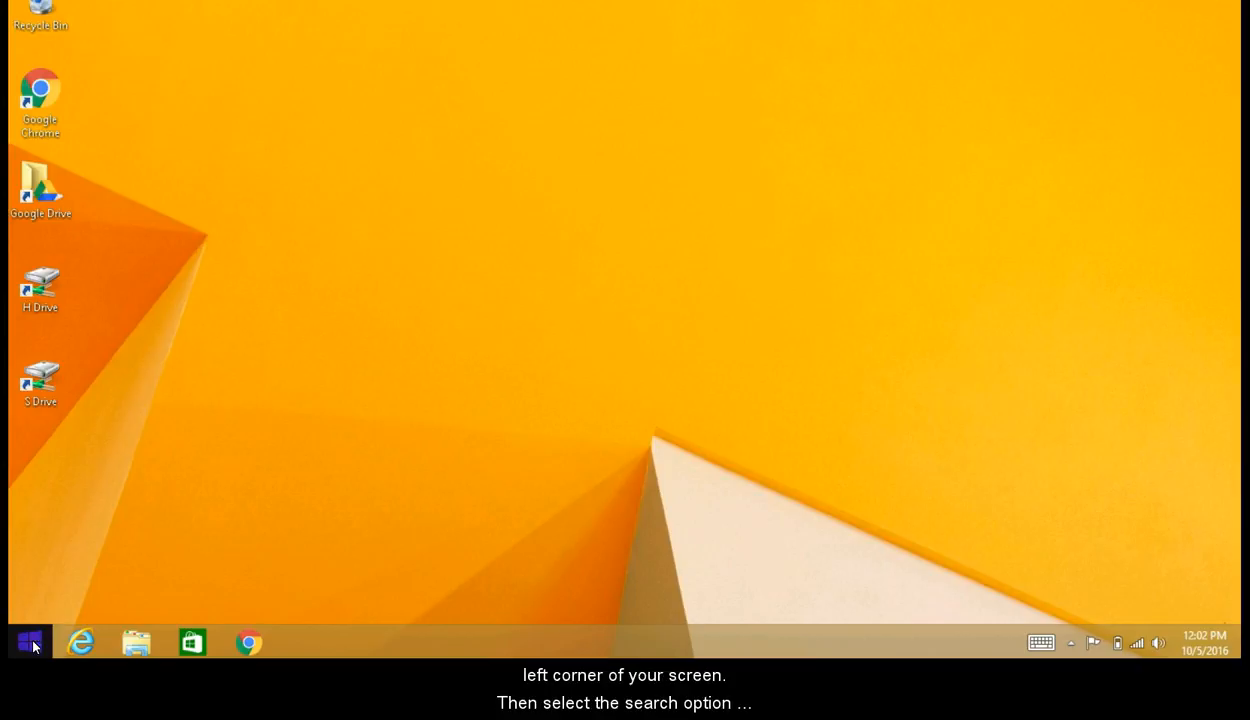
Bring up the Windows 8 Start screen and begin searching by typing 'asymp'.
{"action": "left_click", "coordinate": [30, 640]}
{"action": "type", "text": "e"}
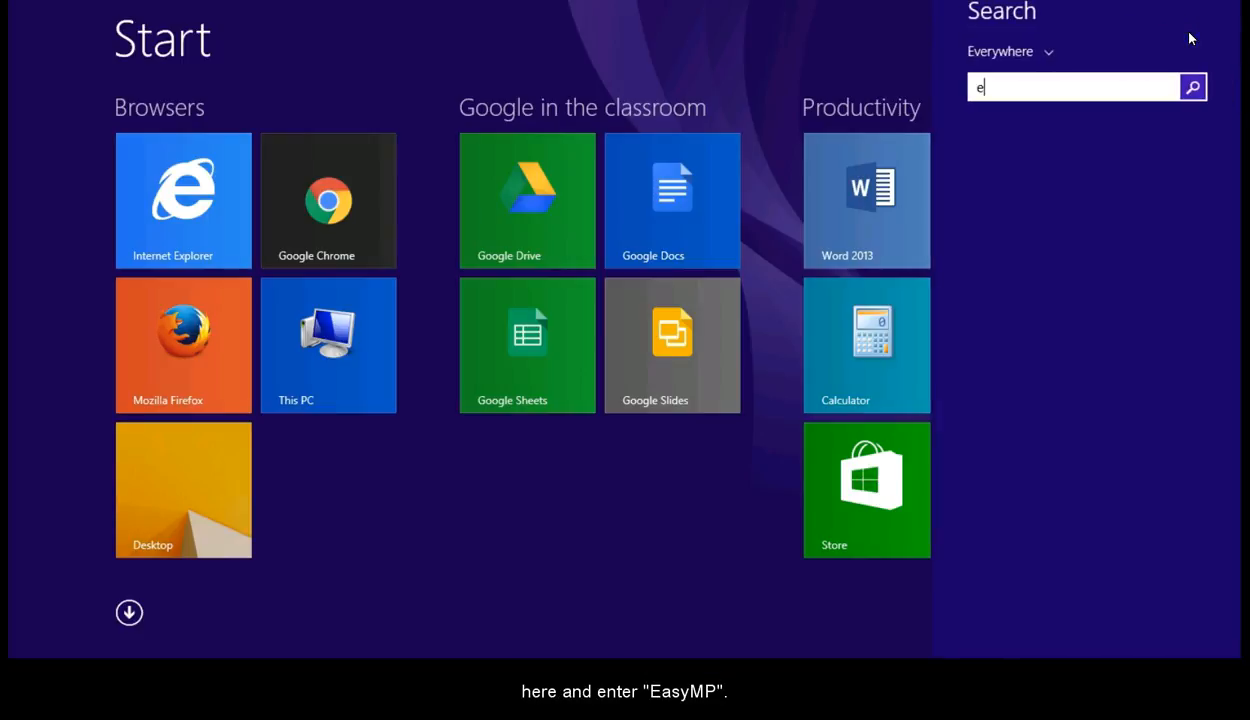
{"action": "type", "text": "asymp"}
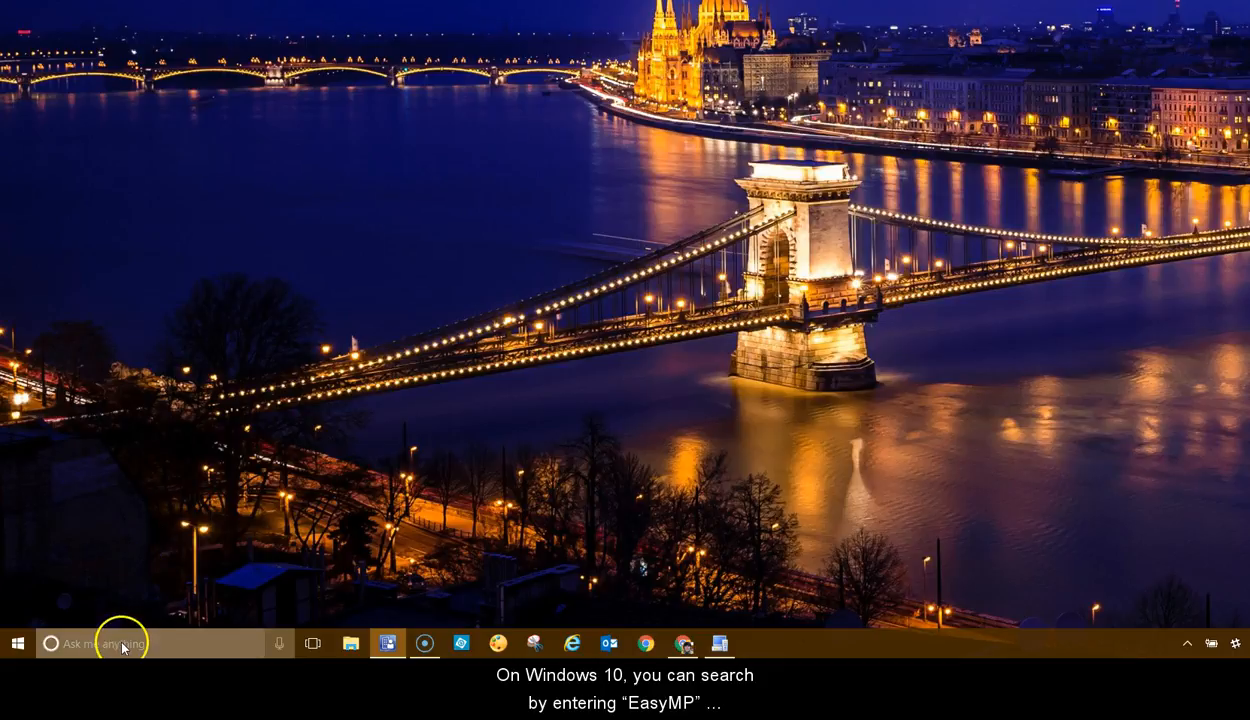
Search Windows 10's Cortana box for 'Easy' to find the EasyMP program.
{"action": "left_click", "coordinate": [120, 644]}
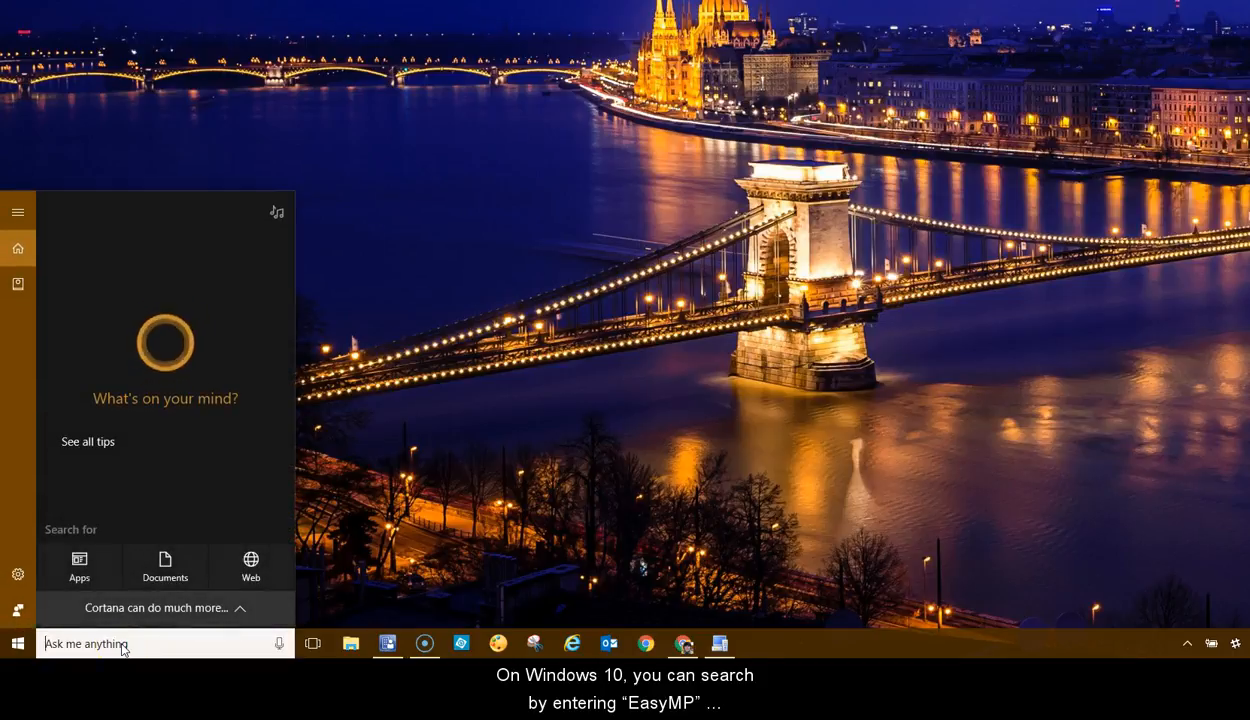
{"action": "type", "text": "Easy"}
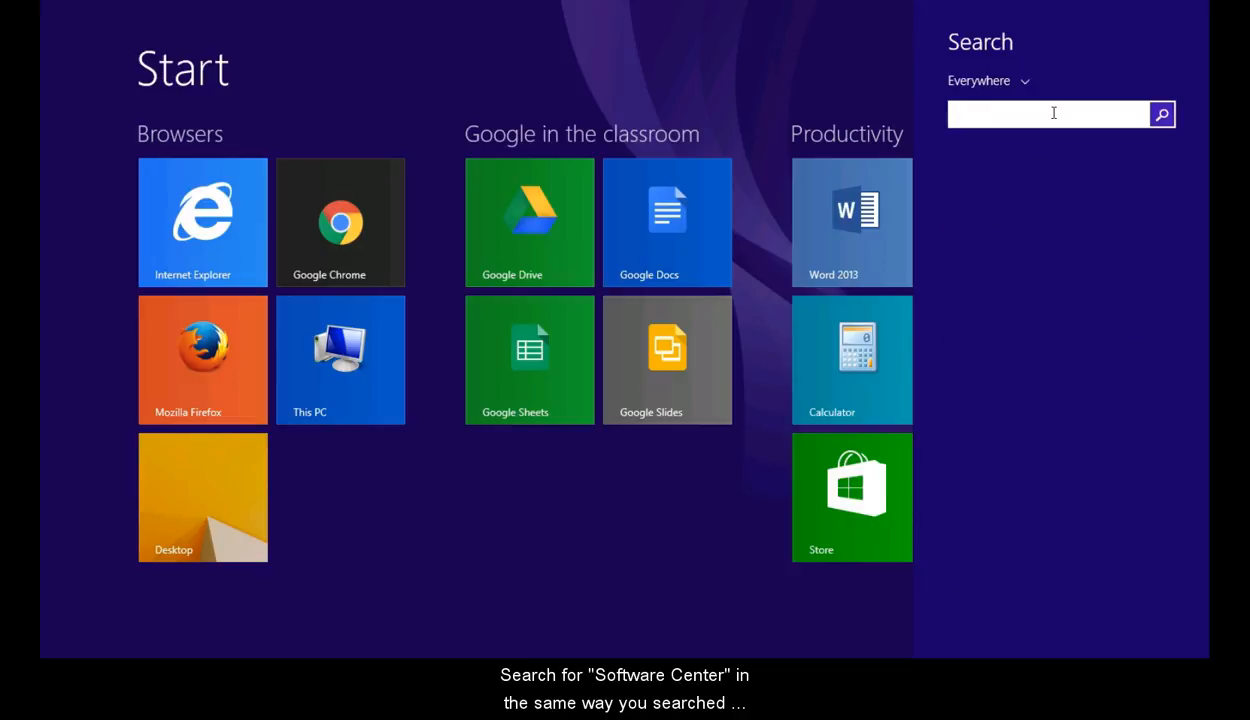
Launch Software Center and search its catalogue for 'ep'.
{"action": "type", "text": "Software Center"}
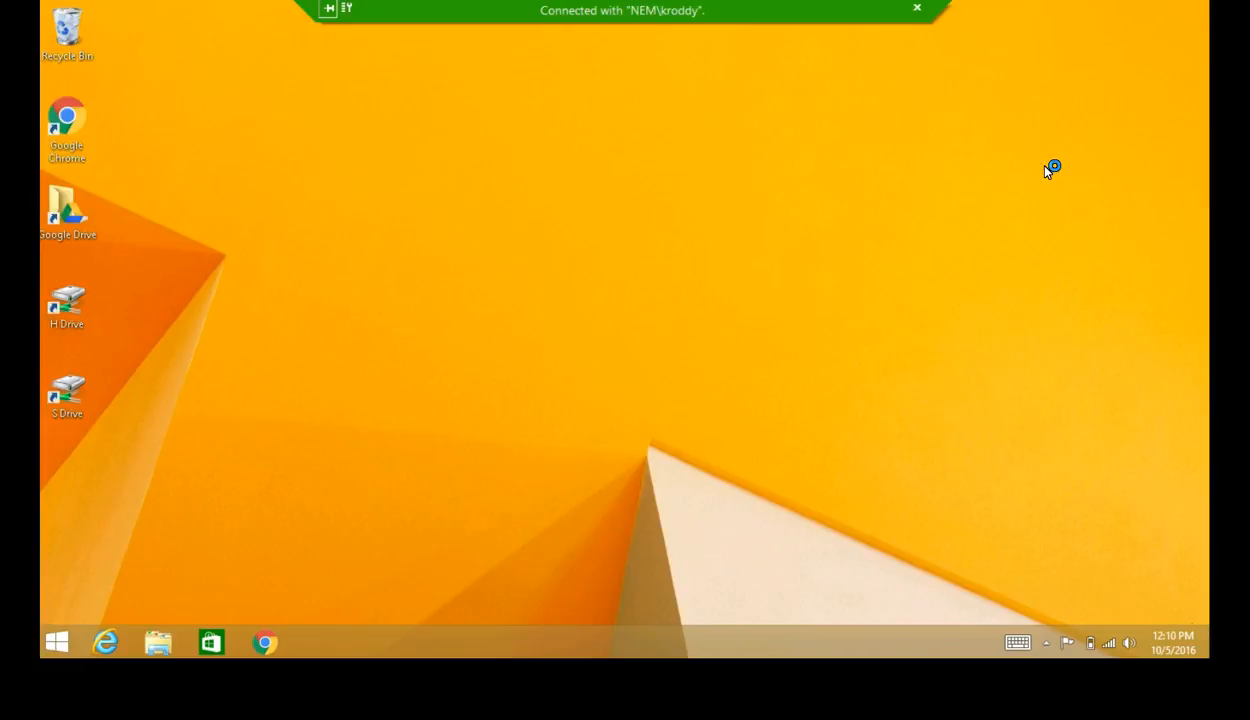
{"action": "left_click", "coordinate": [316, 640]}
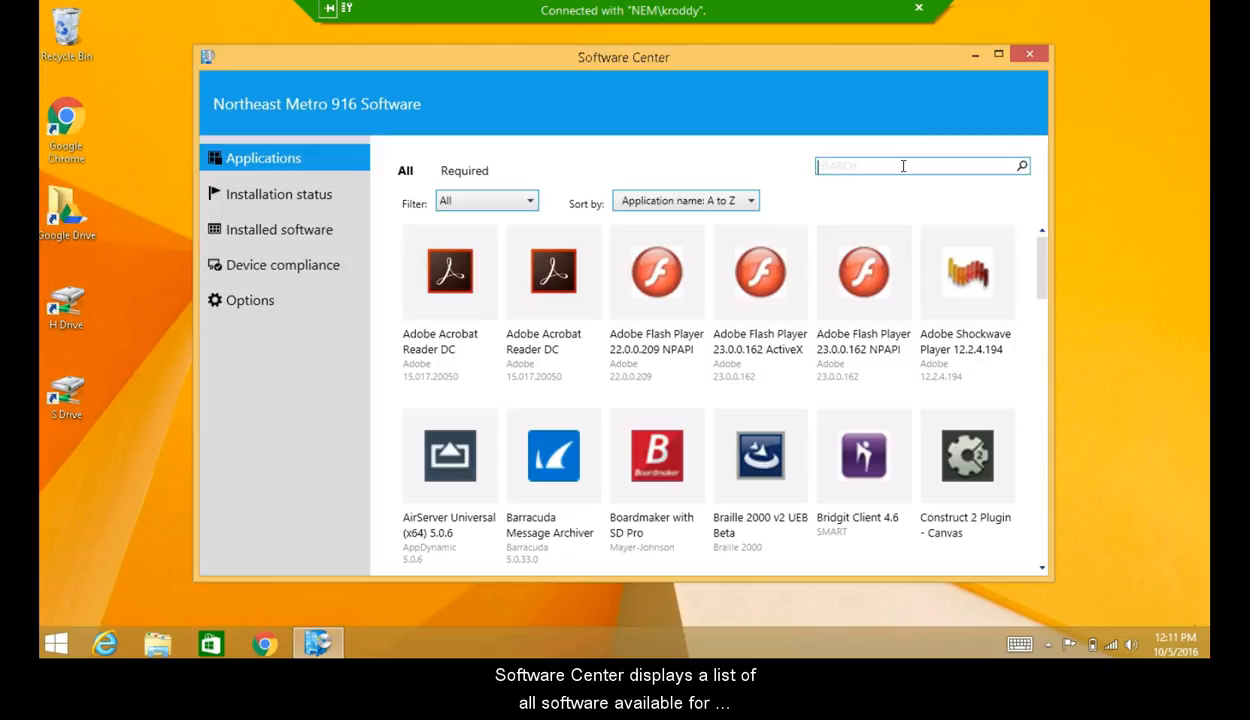
{"action": "type", "text": "ep"}
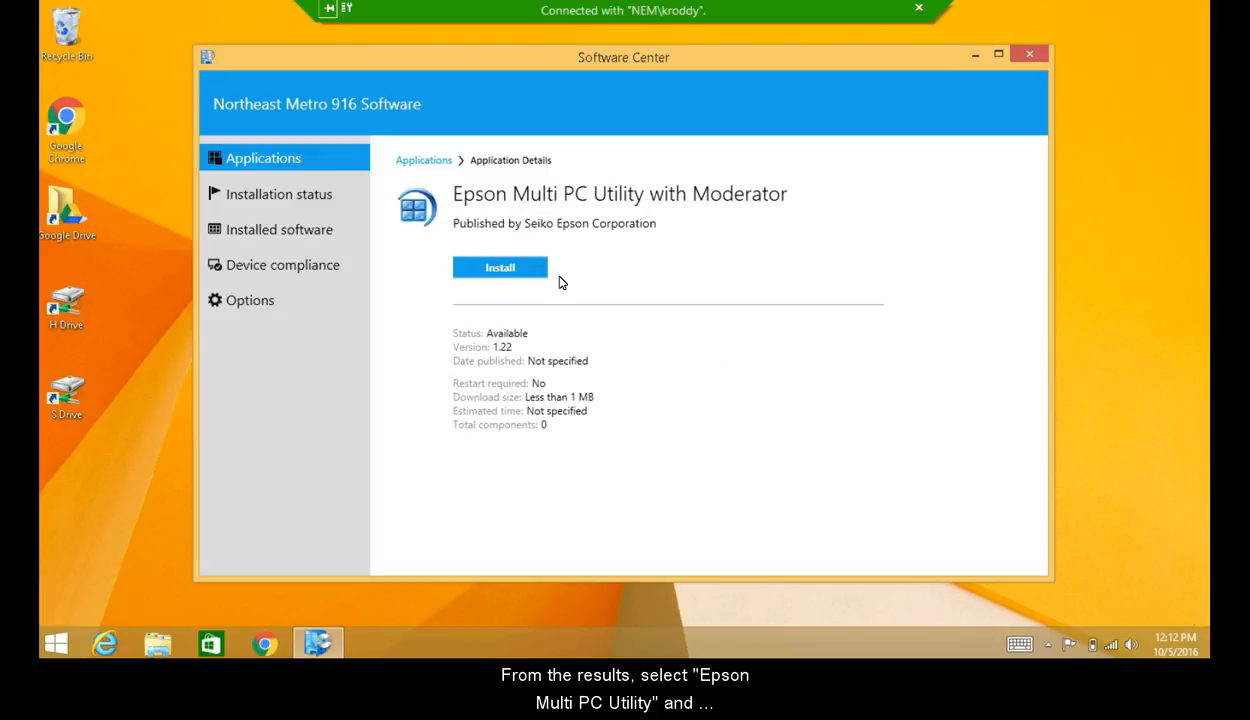
Start installing Epson Multi PC Utility with Moderator.
{"action": "left_click", "coordinate": [500, 268]}
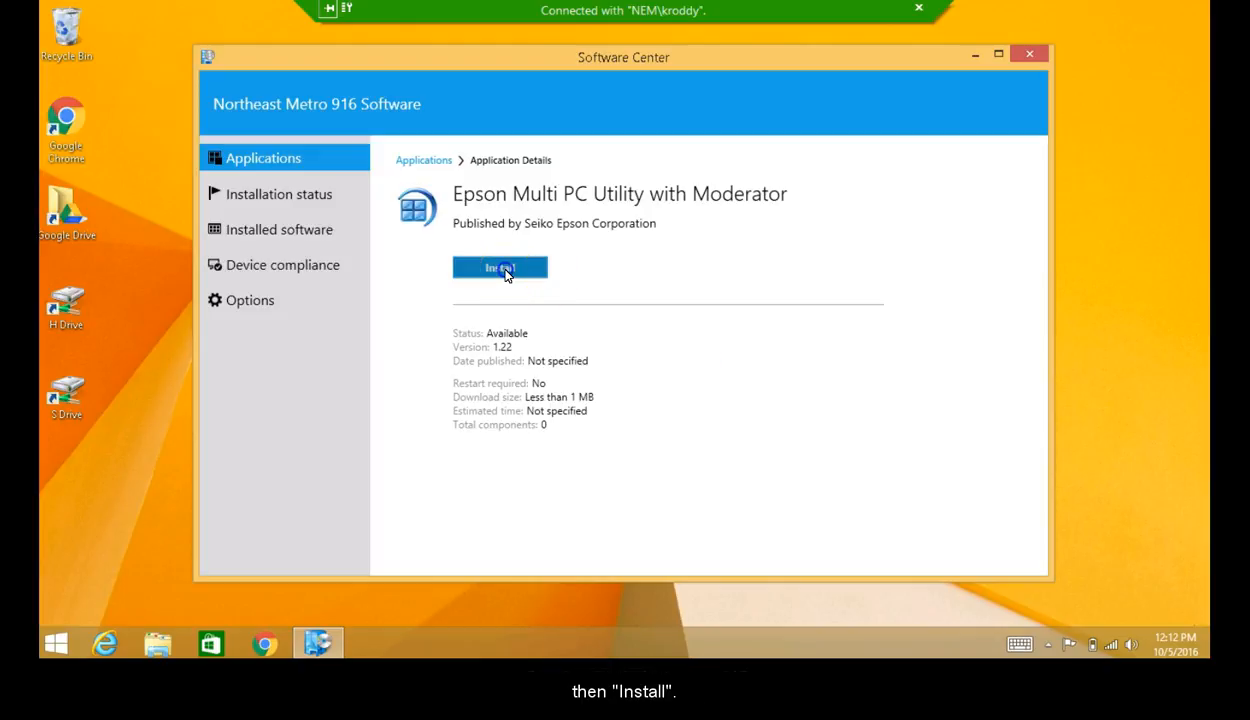
{"action": "left_click", "coordinate": [500, 268]}
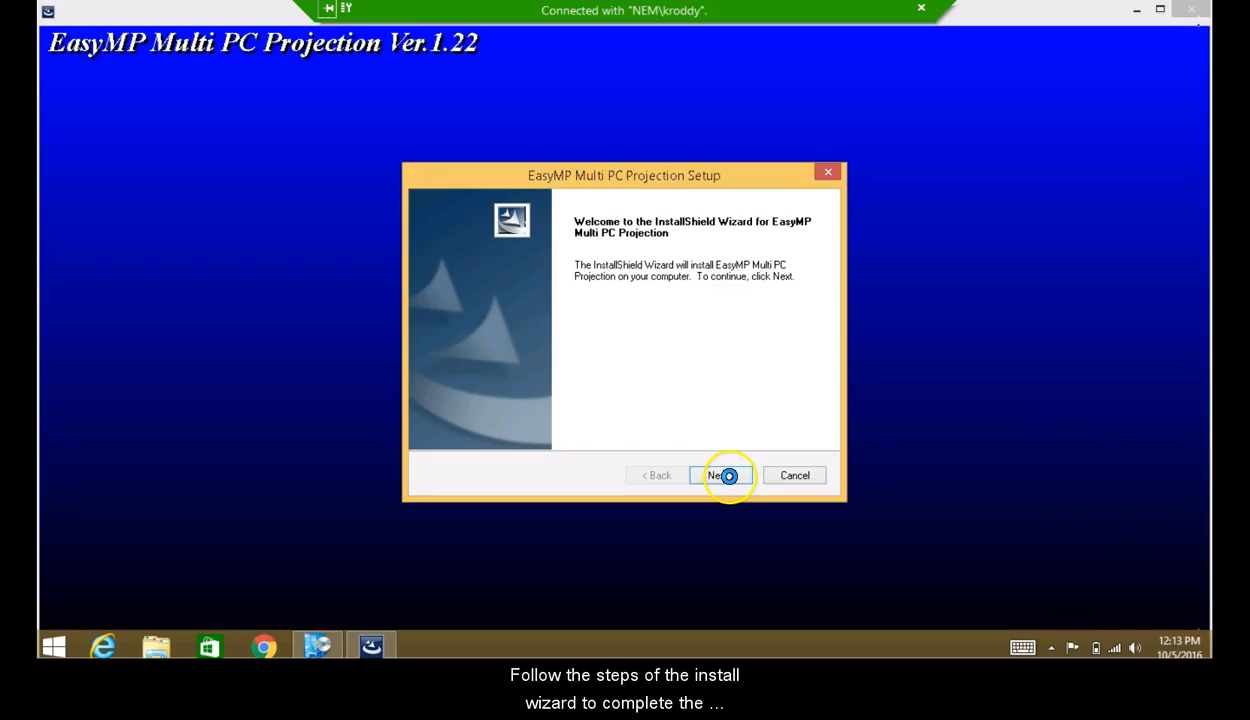
Advance past the wizard's welcome pages and accept the license agreement with Yes.
{"action": "left_click", "coordinate": [720, 476]}
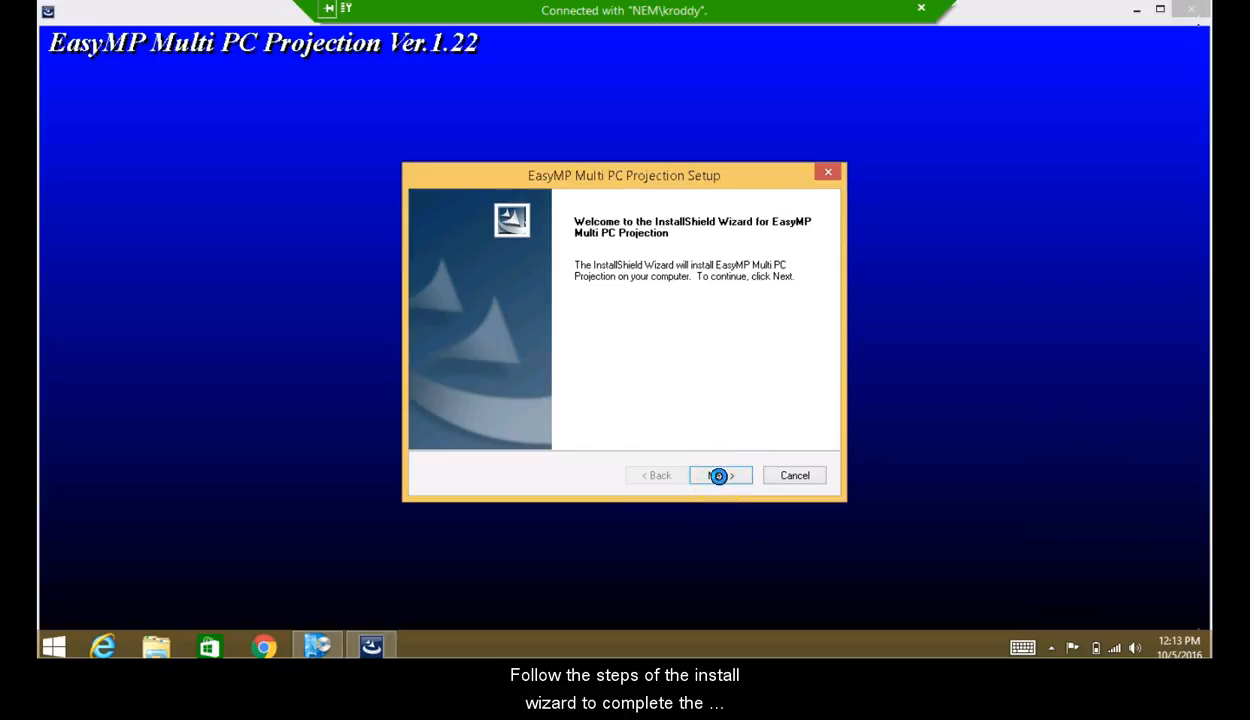
{"action": "left_click", "coordinate": [720, 476]}
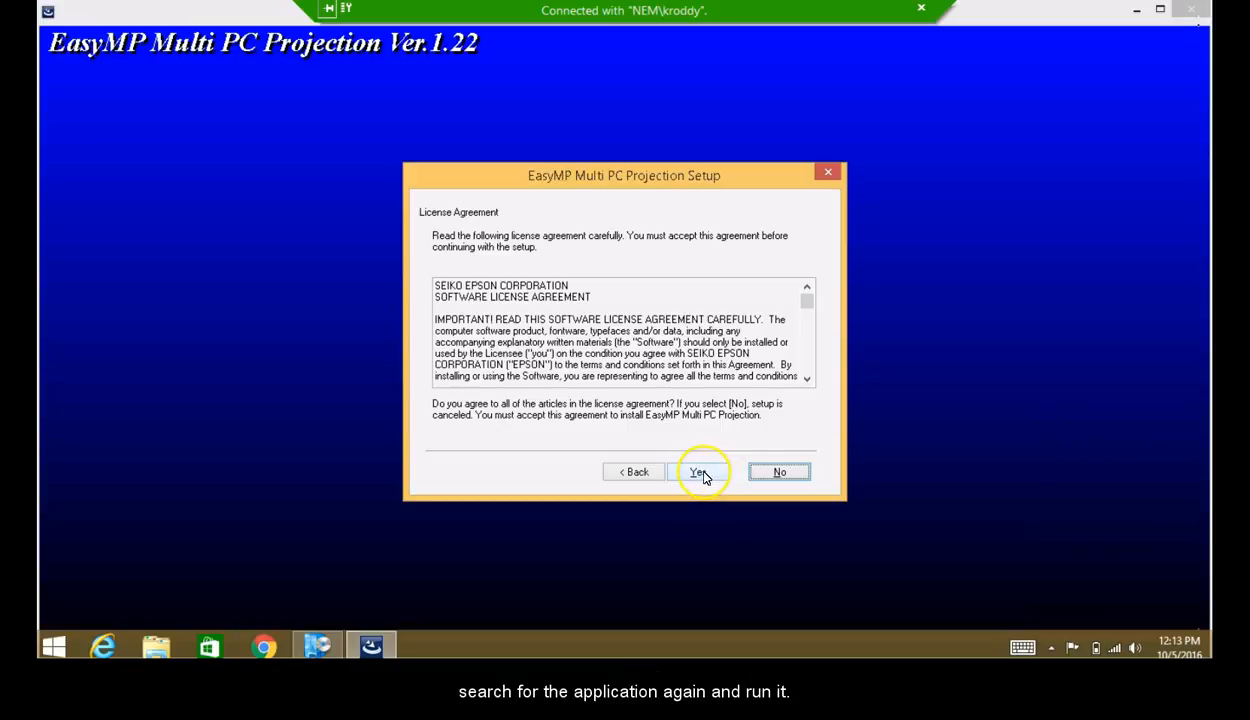
{"action": "left_click", "coordinate": [700, 472]}
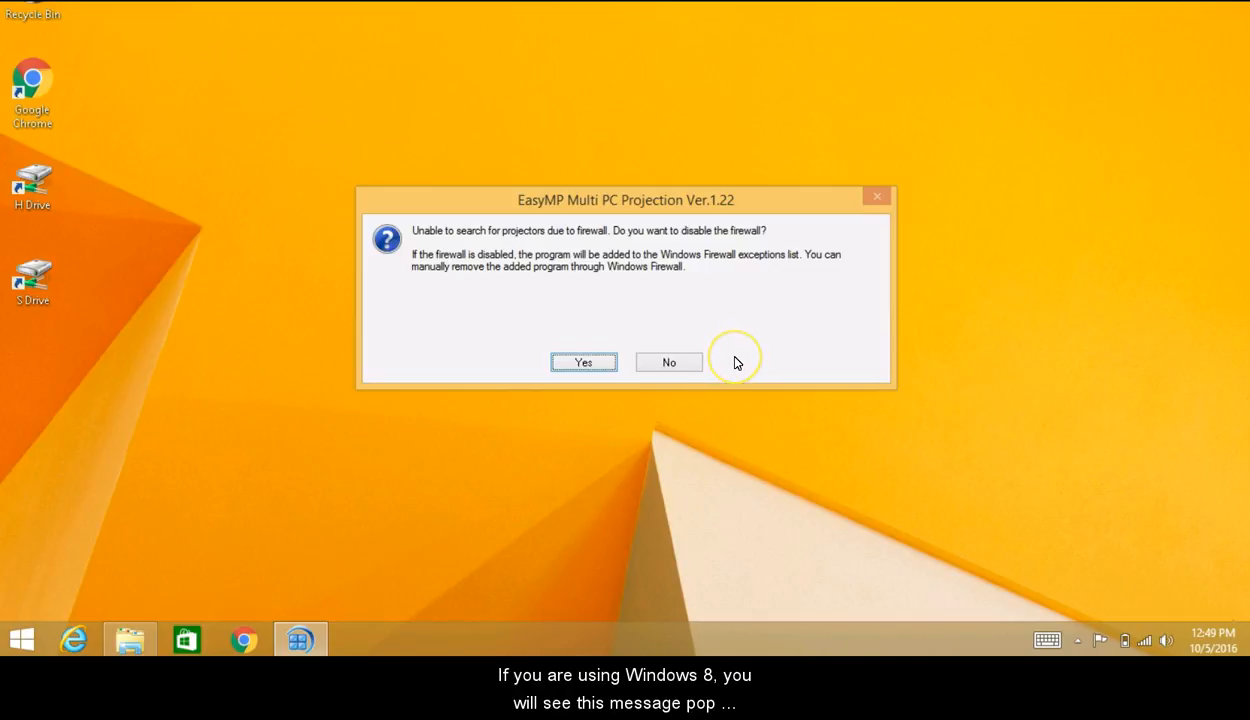
{"action": "mouse_move", "coordinate": [680, 374]}
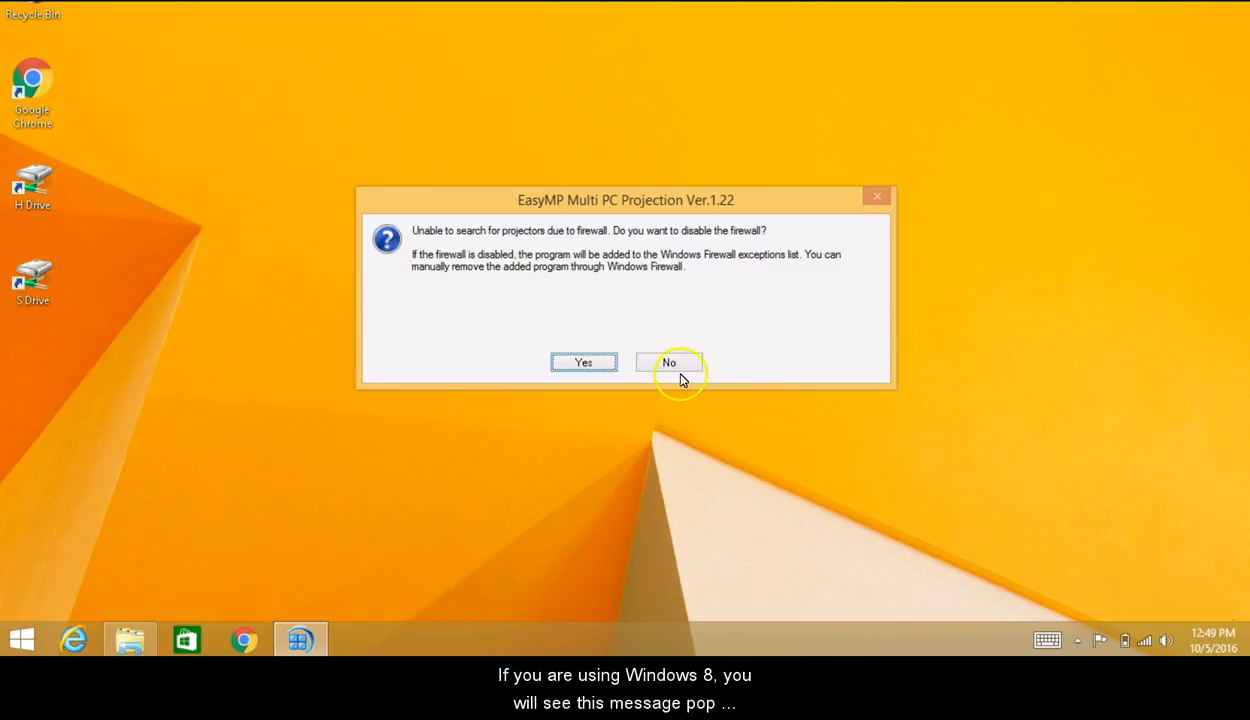
{"action": "mouse_move", "coordinate": [668, 364]}
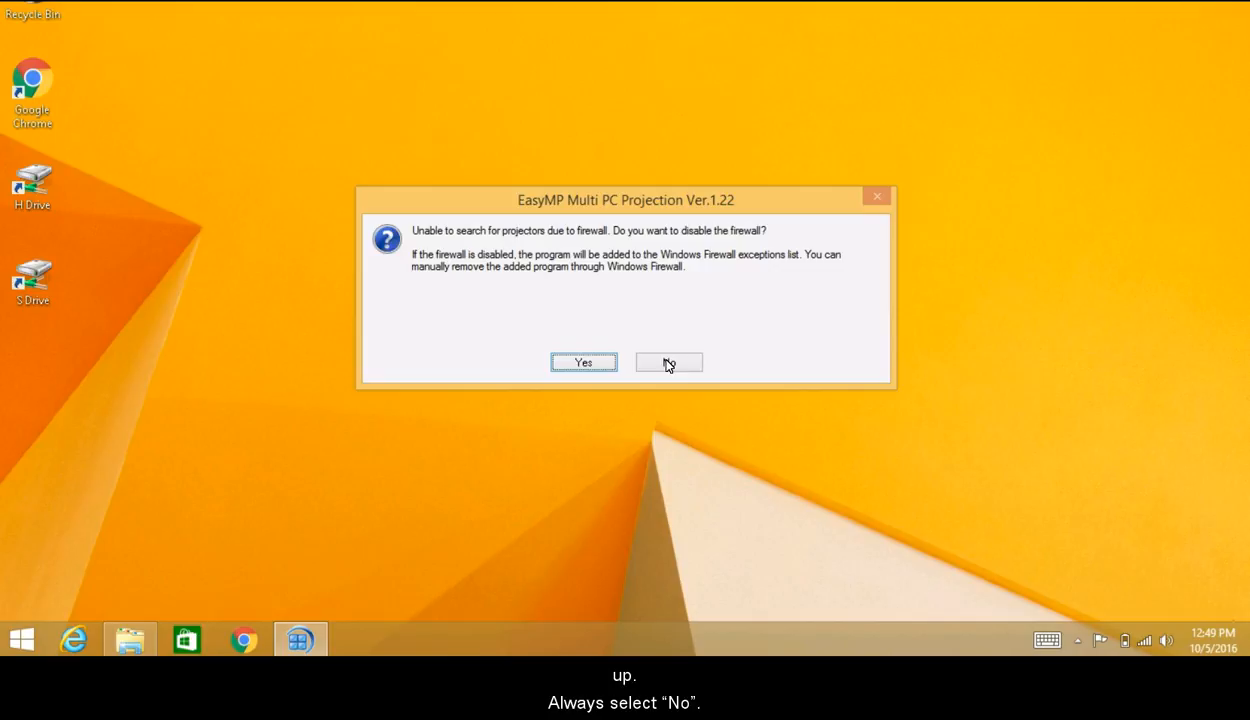
Answer No to disabling the firewall so the projector search list appears.
{"action": "left_click", "coordinate": [668, 362]}
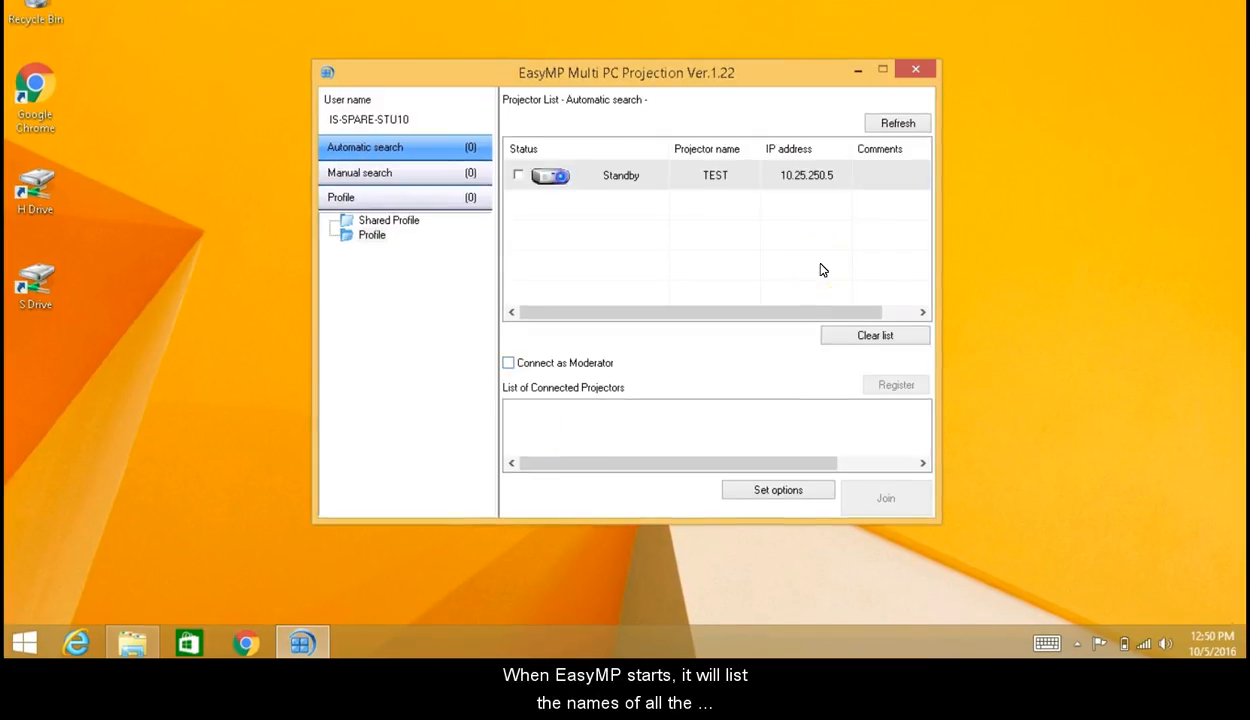
{"action": "mouse_move", "coordinate": [664, 190]}
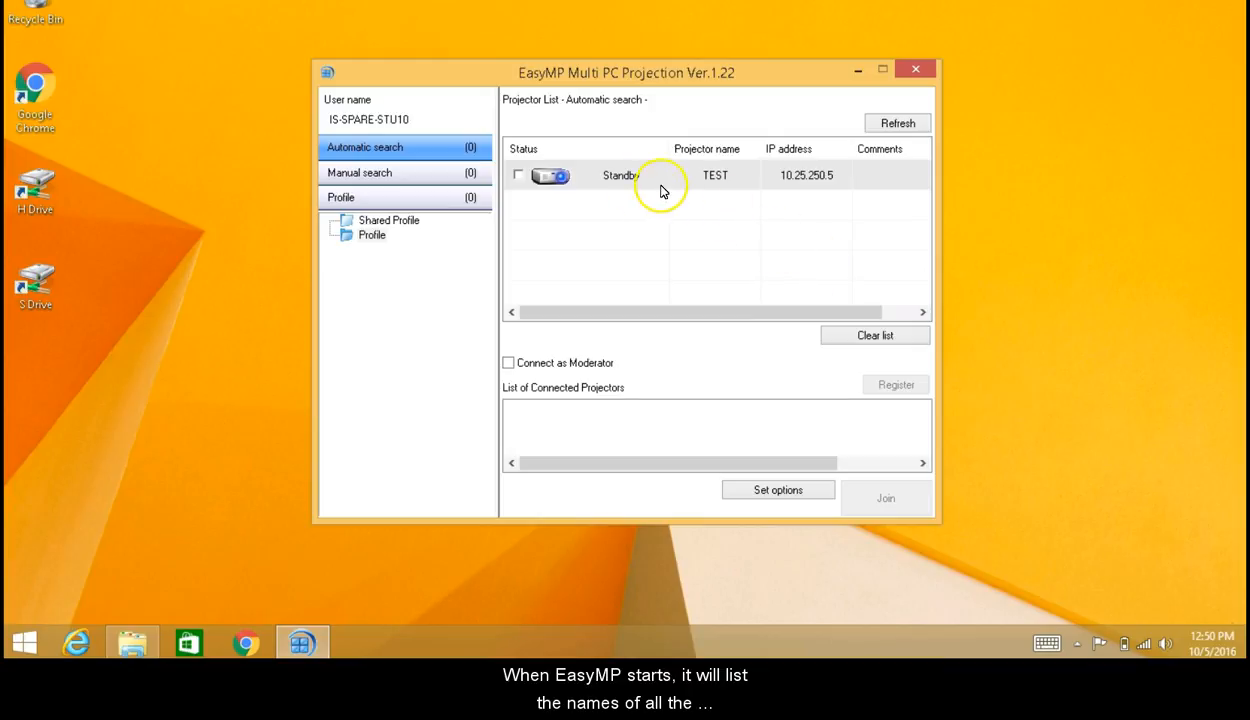
{"action": "mouse_move", "coordinate": [758, 188]}
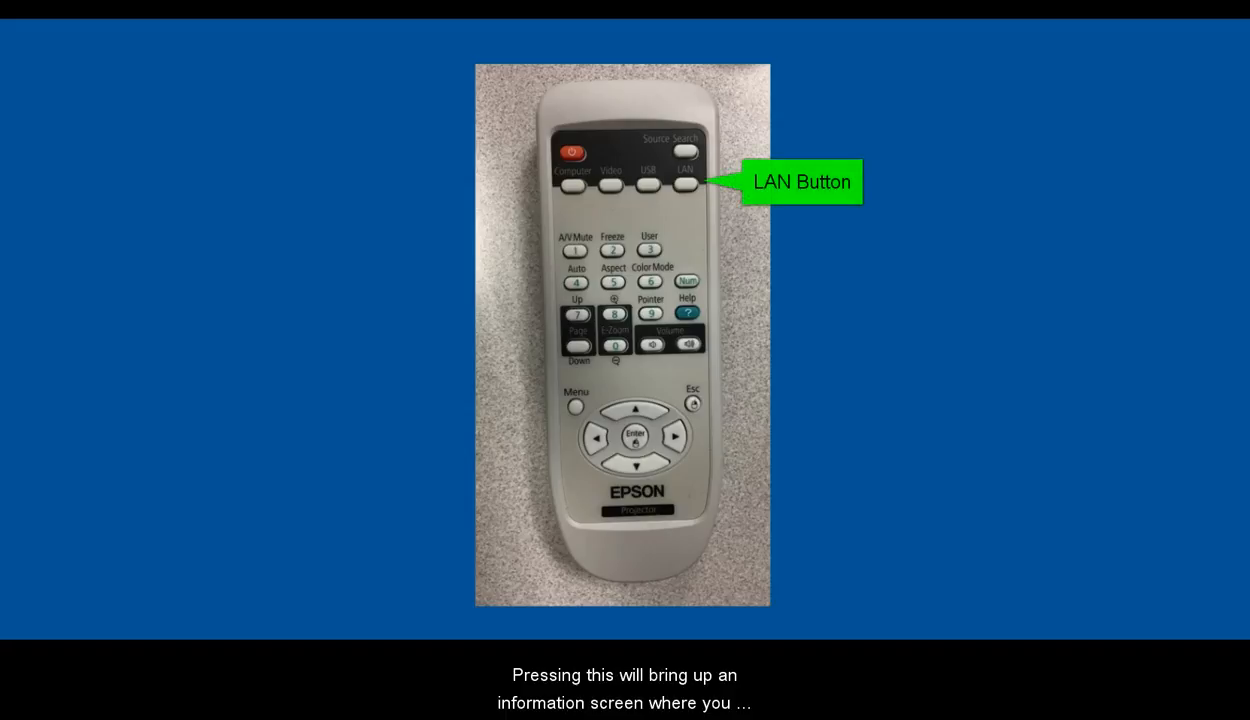
Advance through the slides showing the LAN and Source Search buttons for finding the projector name.
{"action": "left_click", "coordinate": [688, 170]}
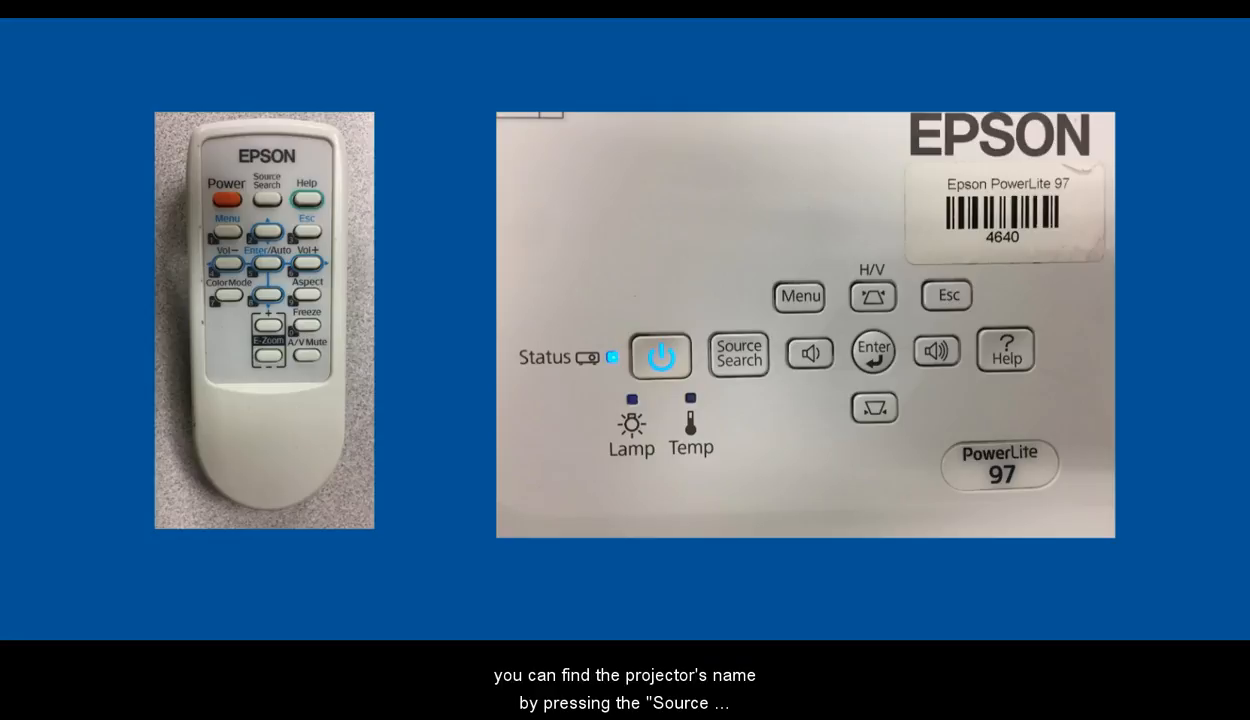
{"action": "left_click", "coordinate": [268, 196]}
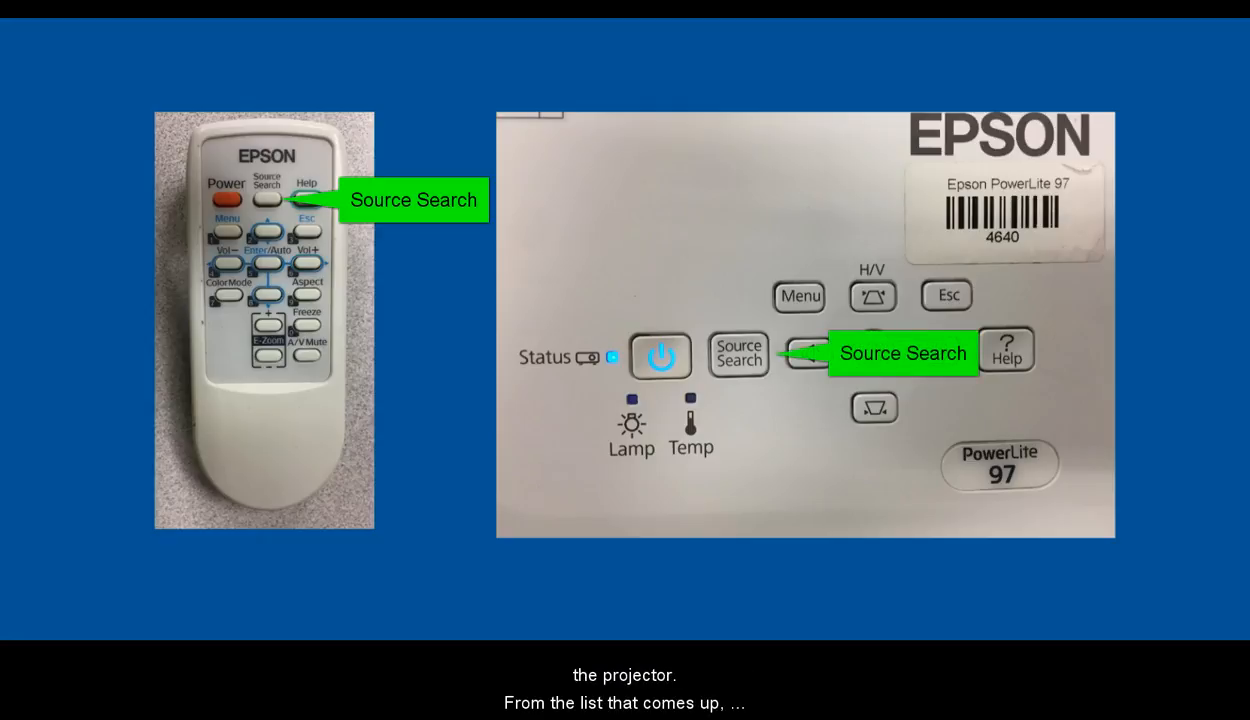
{"action": "left_click", "coordinate": [738, 352]}
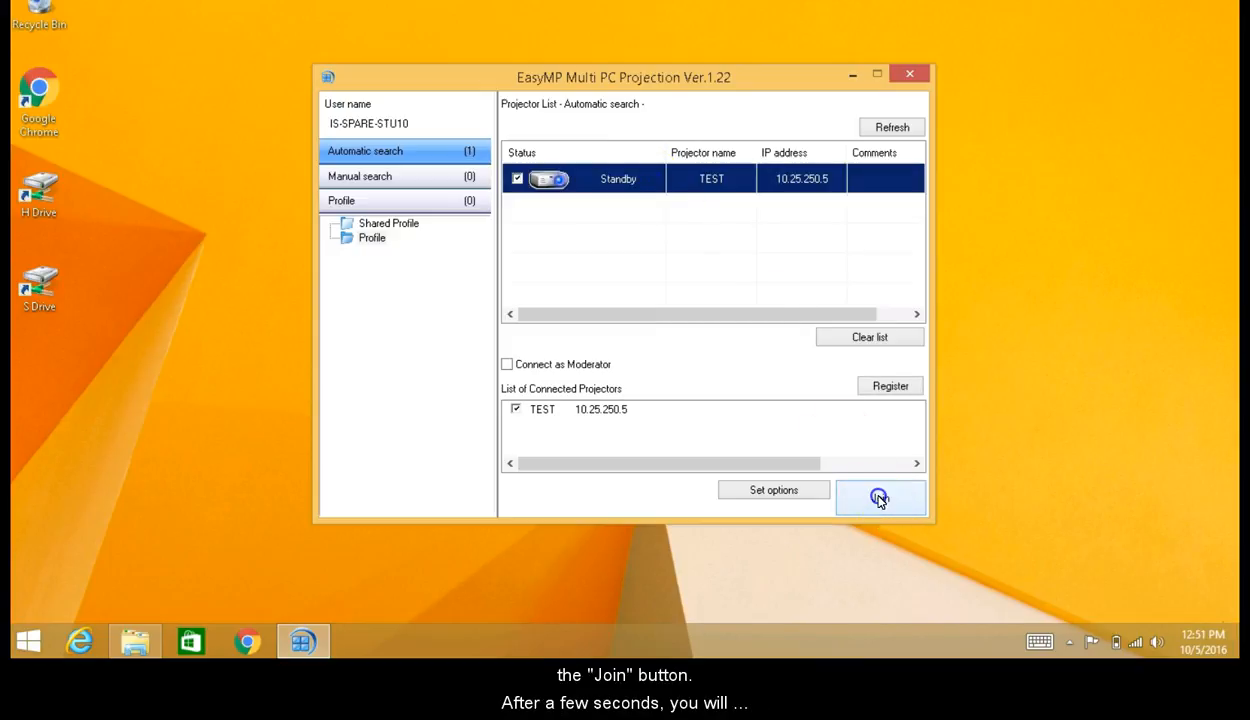
Join projector TEST so the program collapses into the projection toolbar.
{"action": "left_click", "coordinate": [880, 496]}
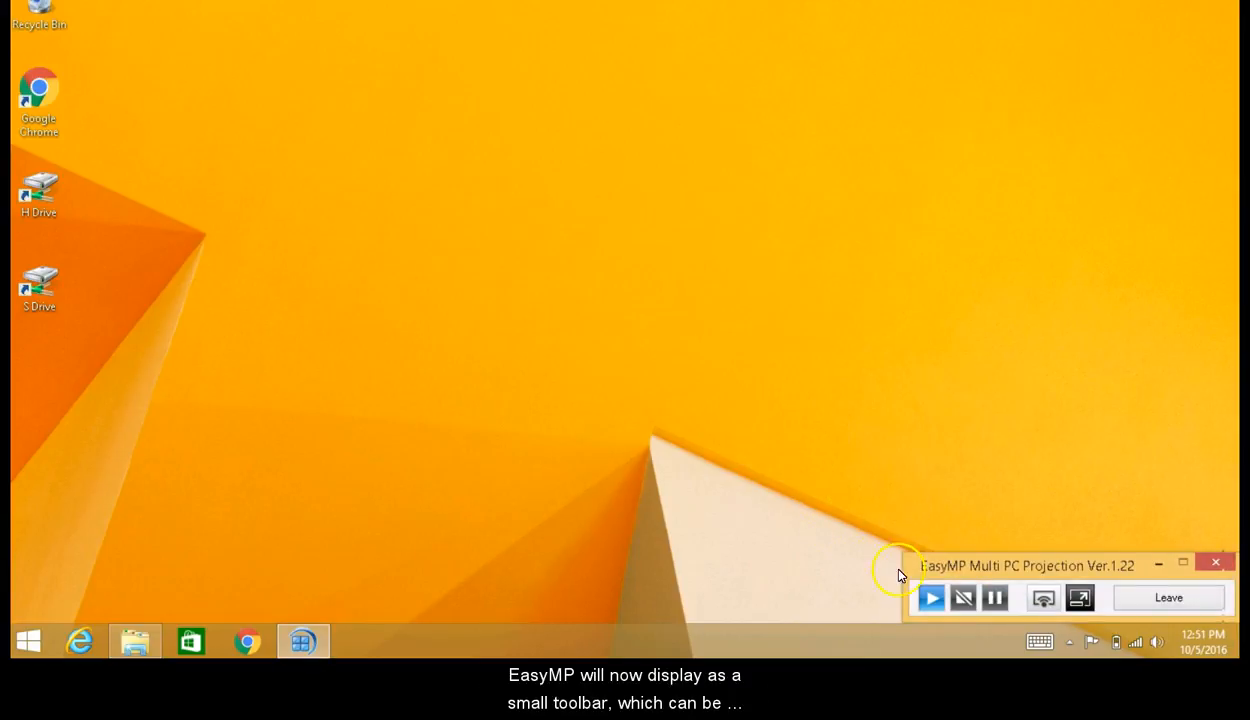
{"action": "mouse_move", "coordinate": [980, 572]}
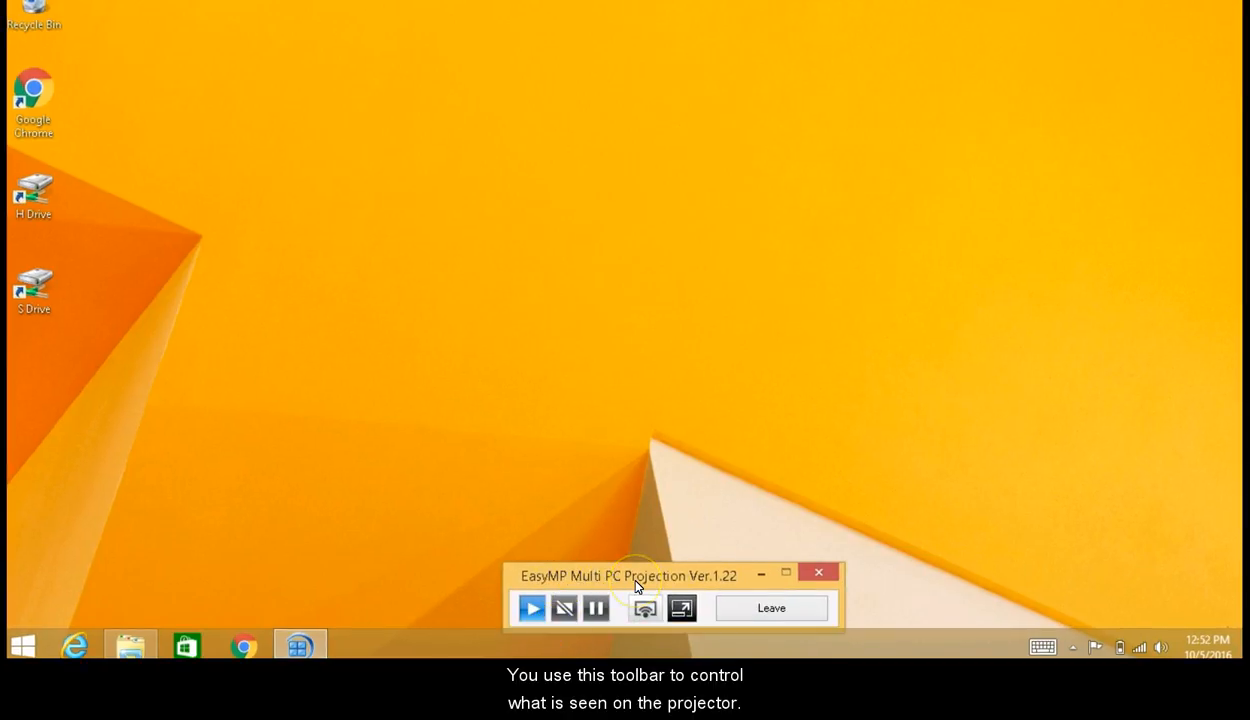
{"action": "mouse_move", "coordinate": [598, 588]}
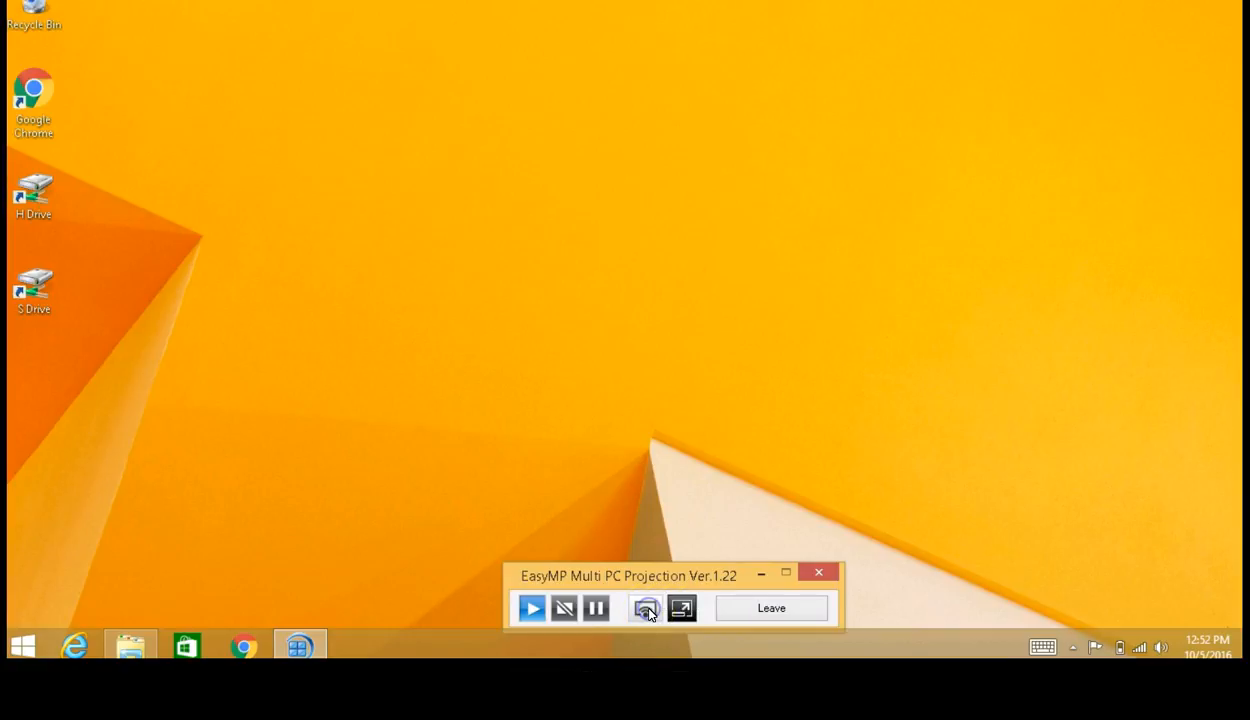
Pause the projection to TEST from the repositioned toolbar.
{"action": "left_click", "coordinate": [596, 604]}
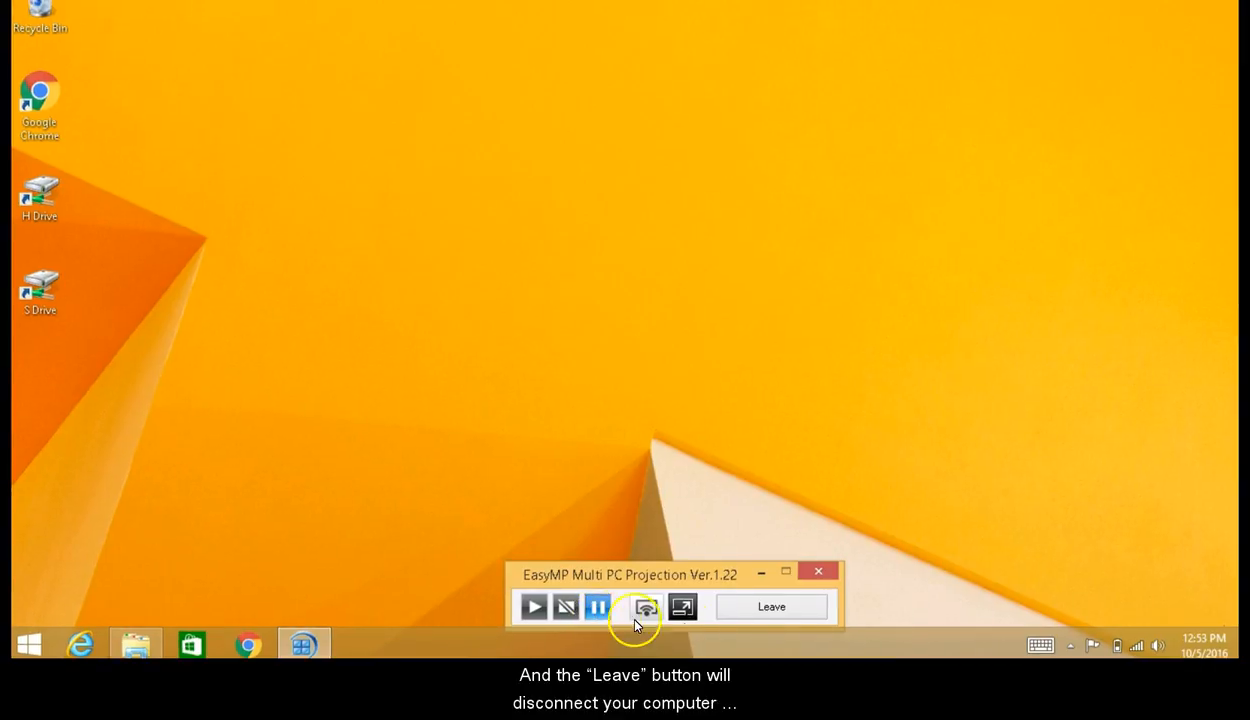
Leave projector TEST and confirm, returning to the search screen.
{"action": "left_click", "coordinate": [770, 606]}
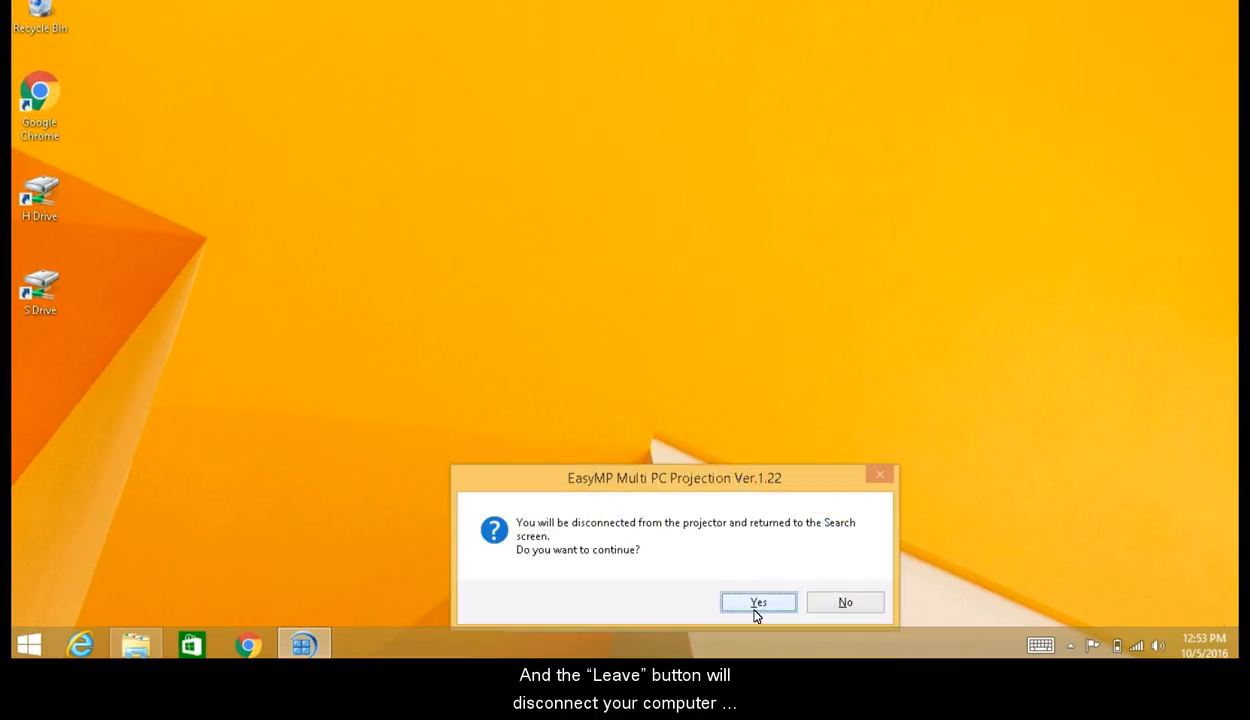
{"action": "left_click", "coordinate": [760, 602]}
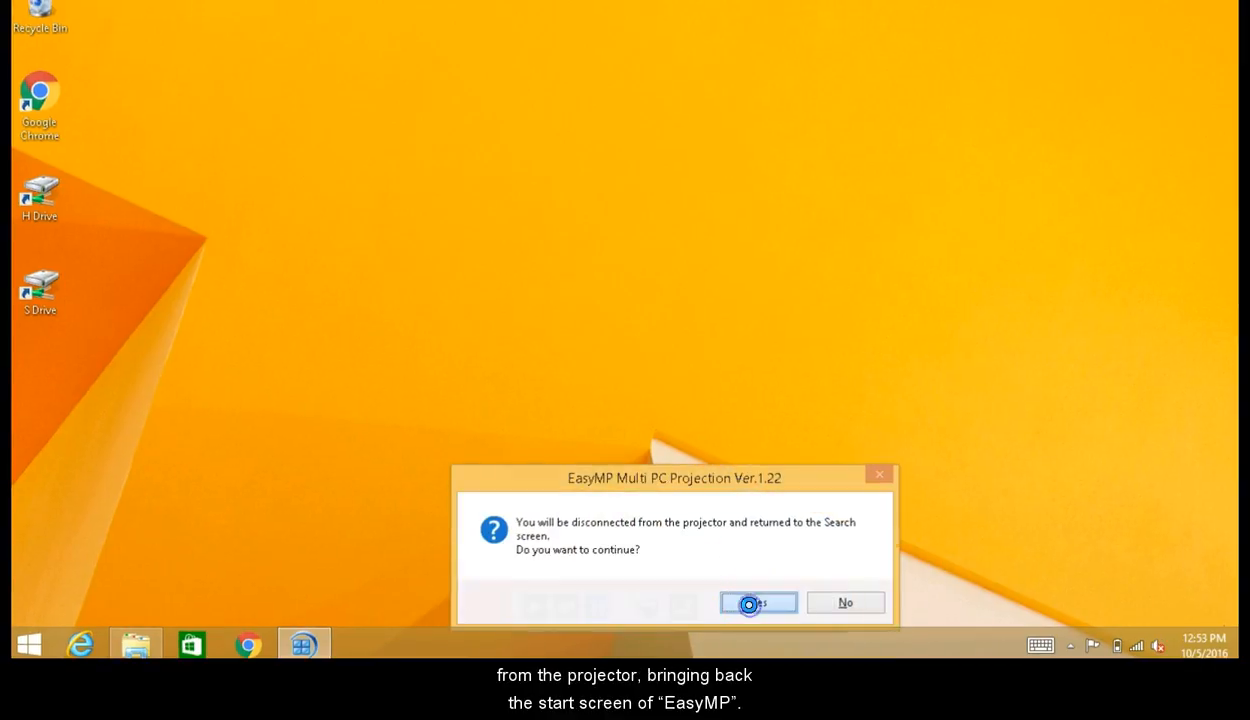
{"action": "left_click", "coordinate": [756, 602]}
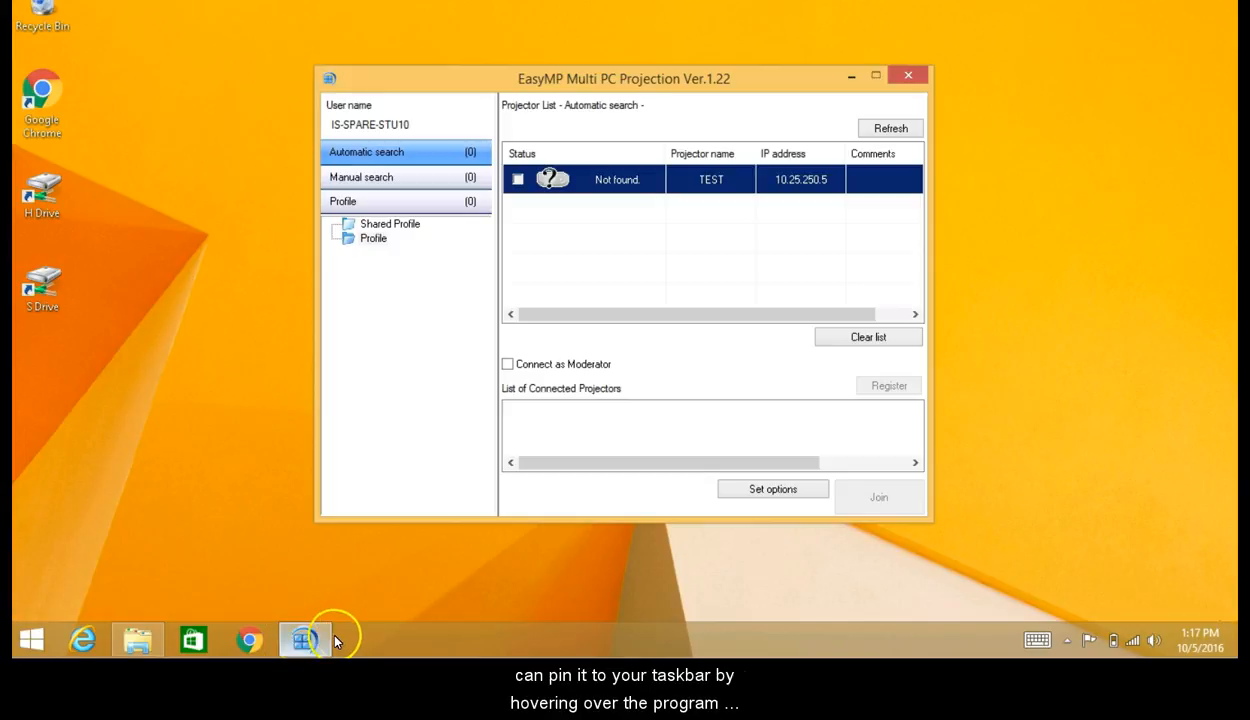
{"action": "mouse_move", "coordinate": [304, 640]}
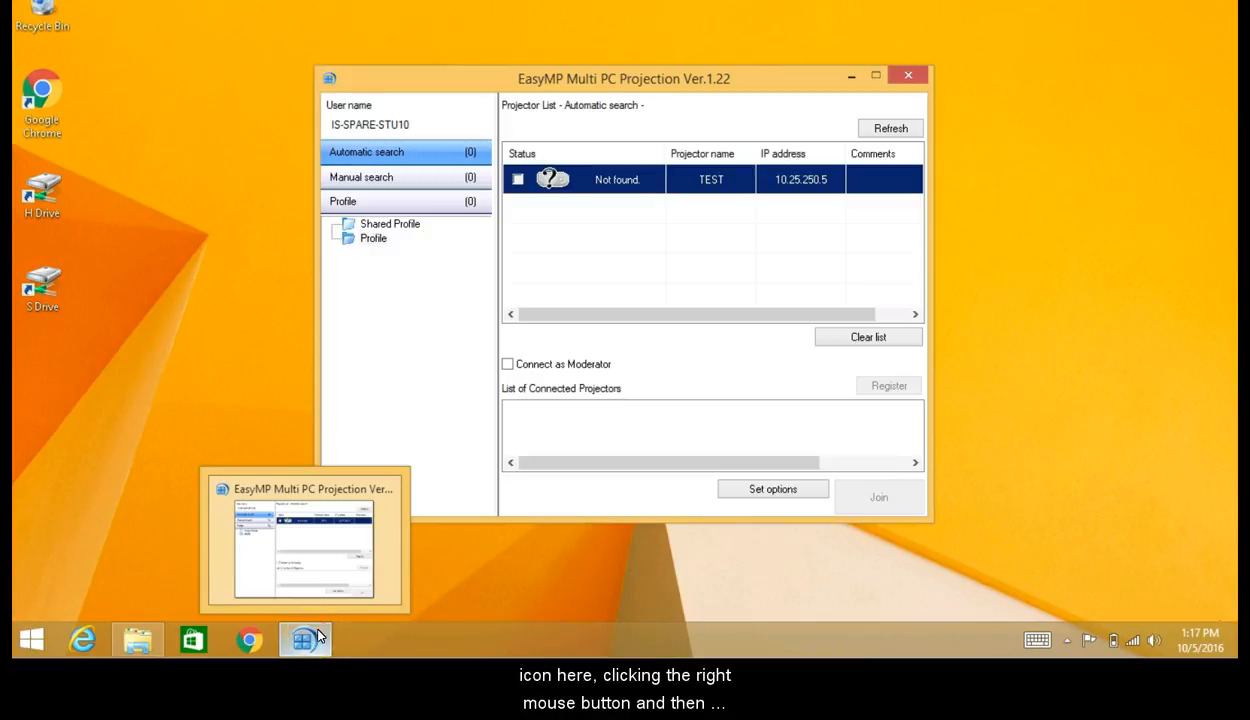
Show the EasyMP taskbar icon's jump list with 'Pin this program to taskbar'.
{"action": "right_click", "coordinate": [306, 640]}
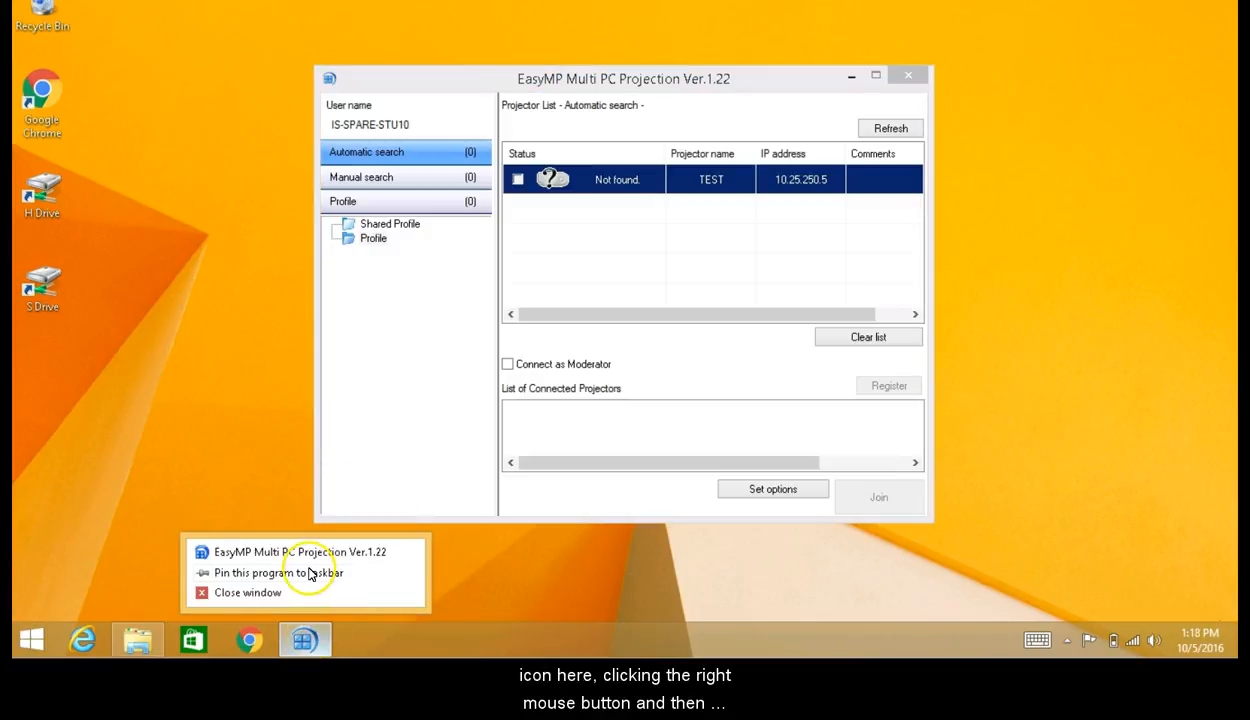